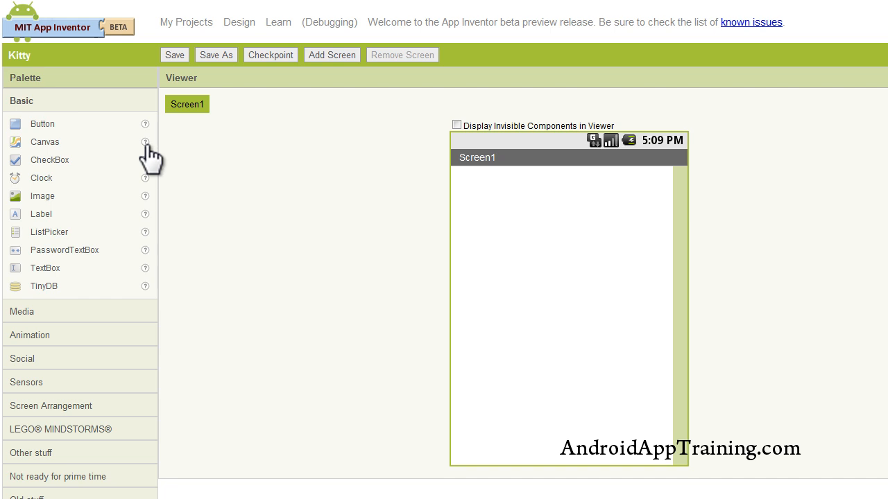
pyautogui.moveTo(14, 119)
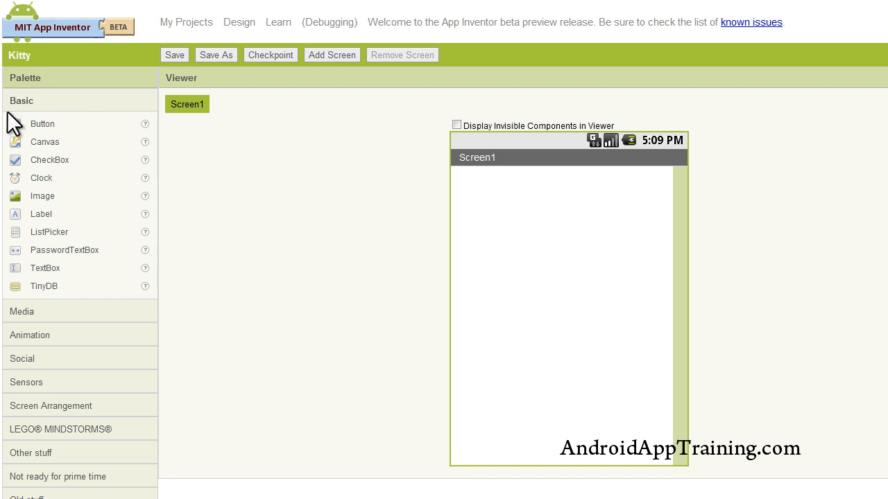
pyautogui.moveTo(78, 290)
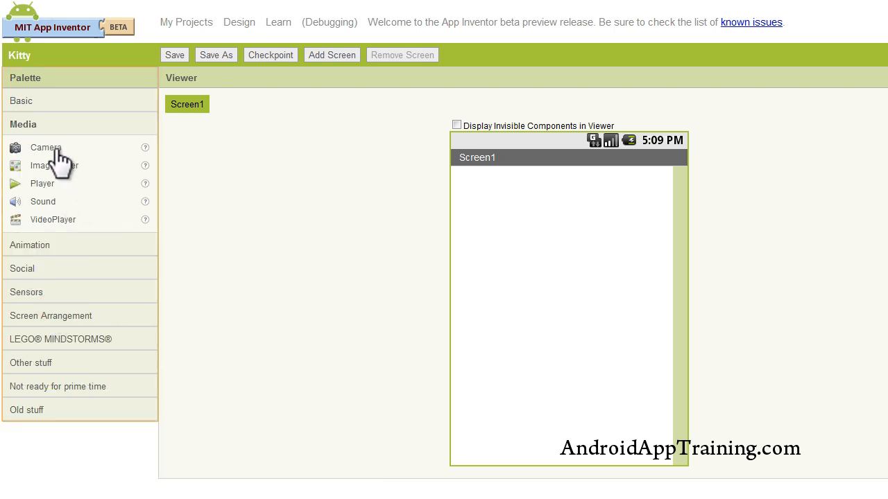
pyautogui.moveTo(53, 208)
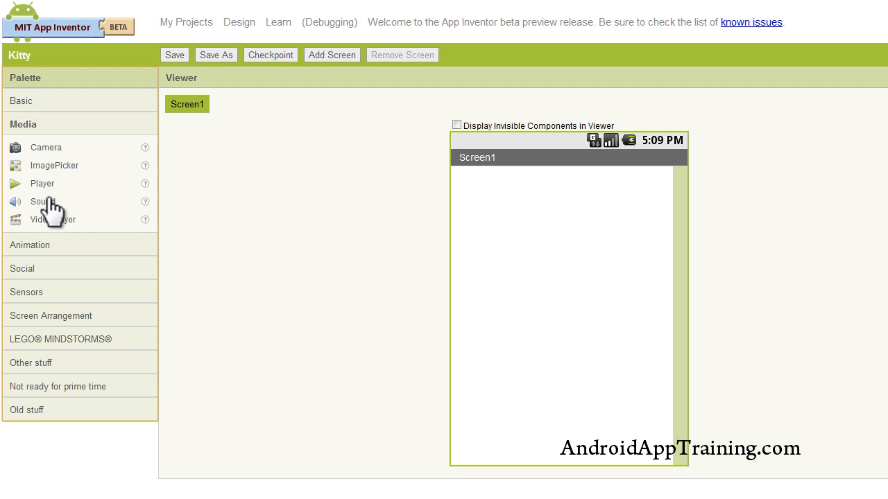
pyautogui.moveTo(62, 249)
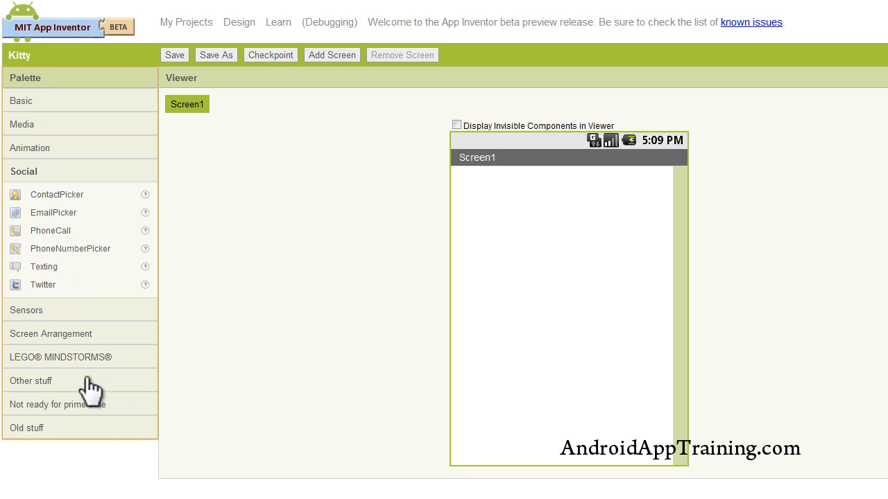
# Step: Browse the Other stuff component group and return to the Basic palette
pyautogui.click(31, 380)
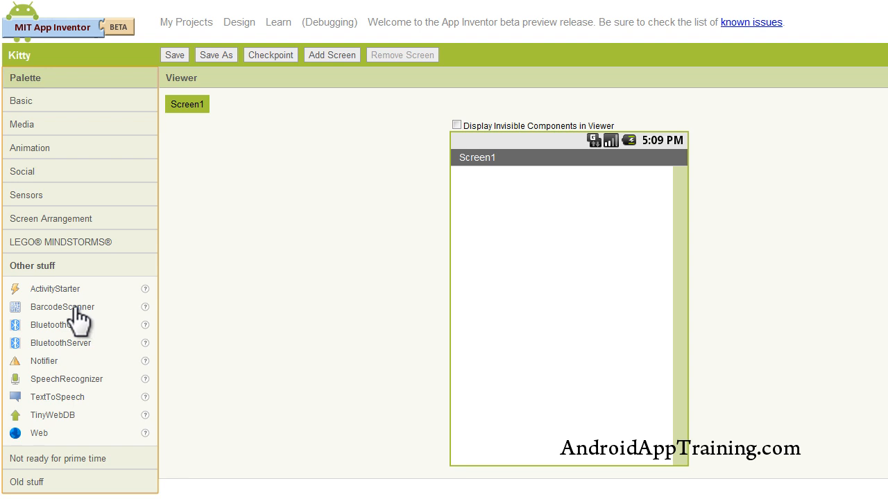
pyautogui.moveTo(75, 331)
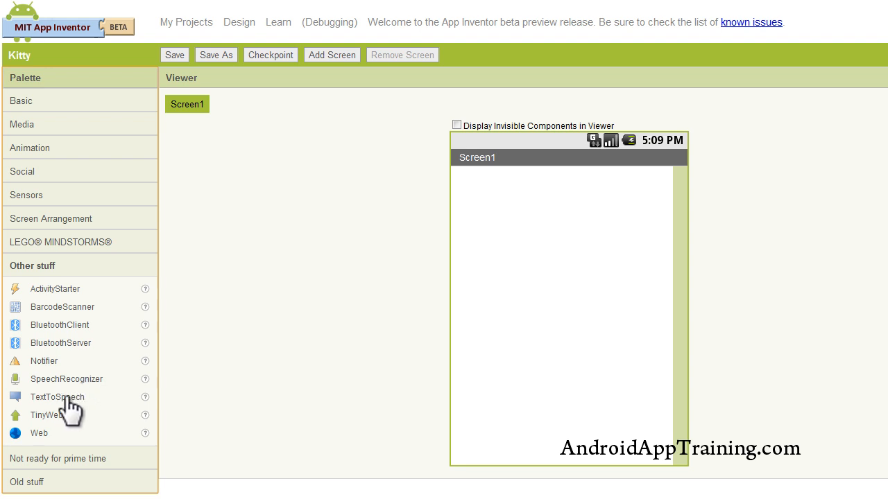
pyautogui.moveTo(35, 108)
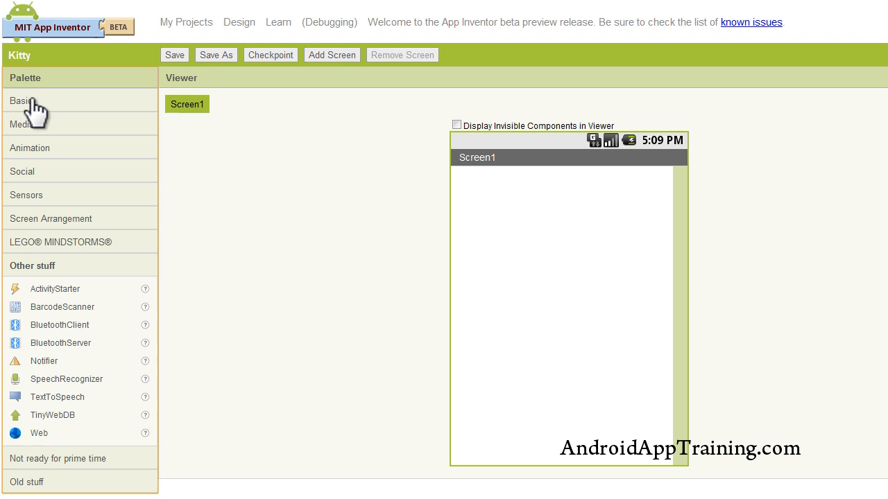
pyautogui.click(20, 100)
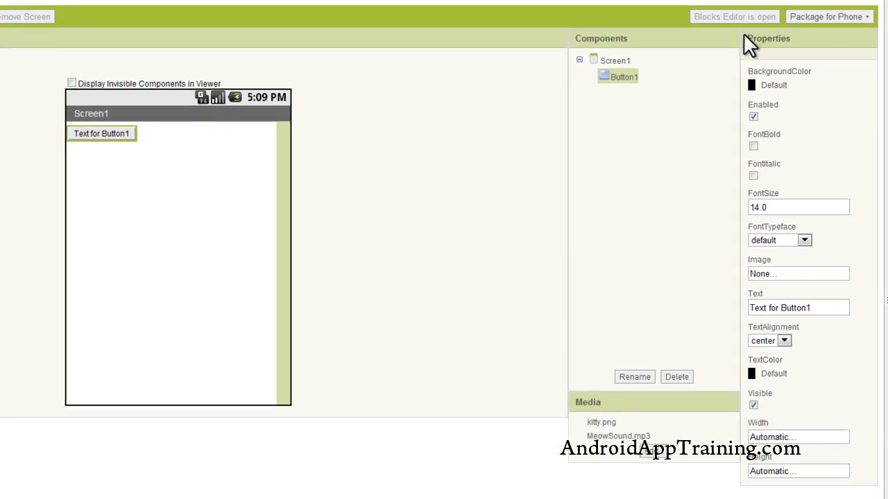
pyautogui.moveTo(839, 118)
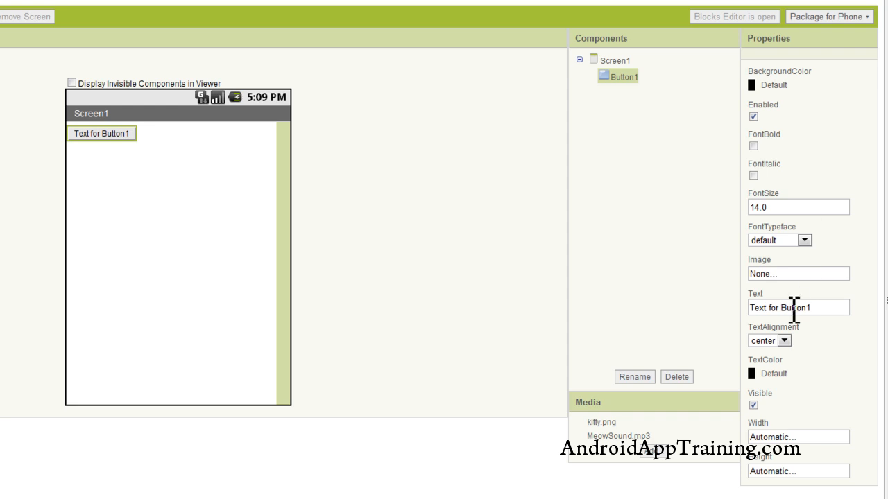
# Step: Set Button1's Image property to kitty.png so the cat picture shows
pyautogui.click(798, 274)
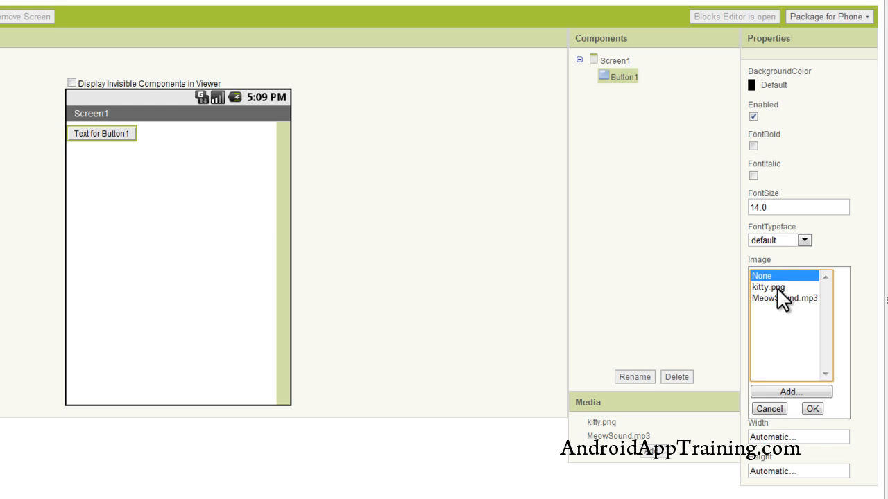
pyautogui.click(777, 288)
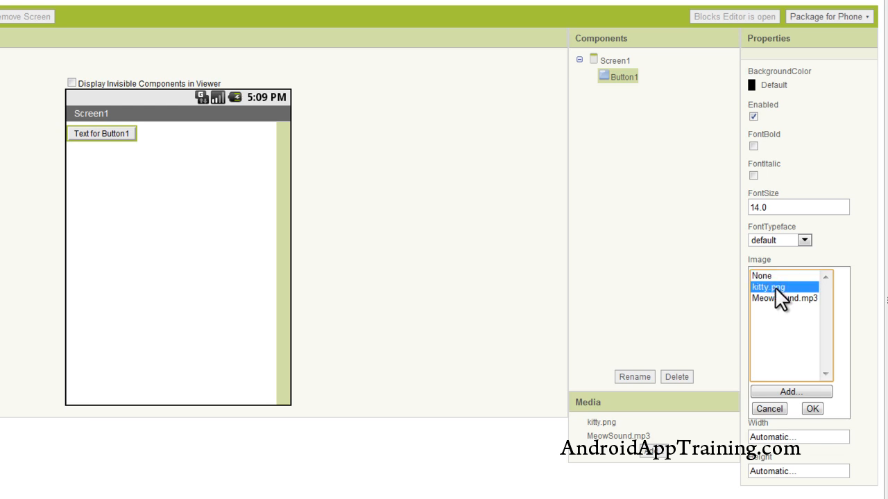
pyautogui.click(783, 298)
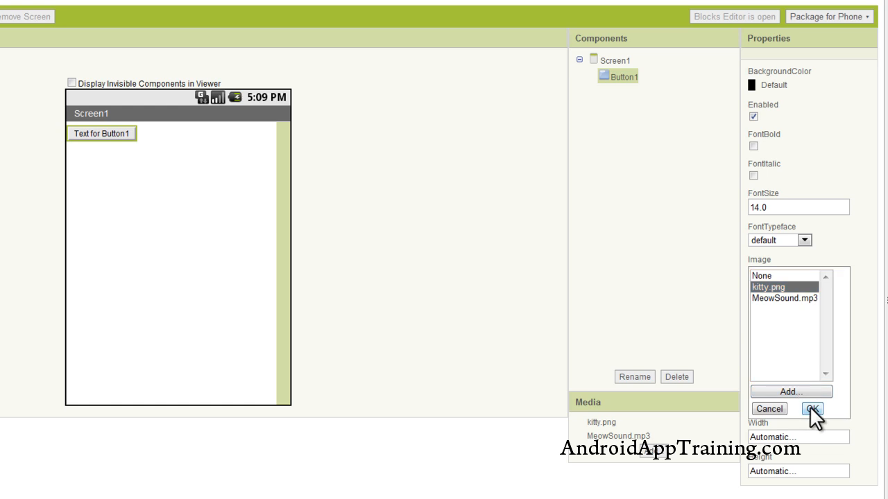
pyautogui.click(812, 408)
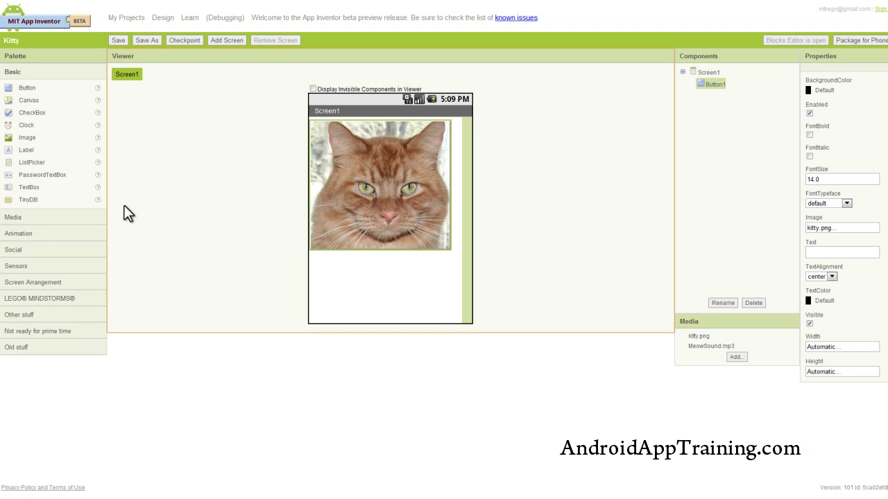
# Step: Add Label1 below the kitty button with its width set to fill the screen
pyautogui.moveTo(27, 150); pyautogui.dragTo(340, 271)
pyautogui.write('Tap the Kitty')
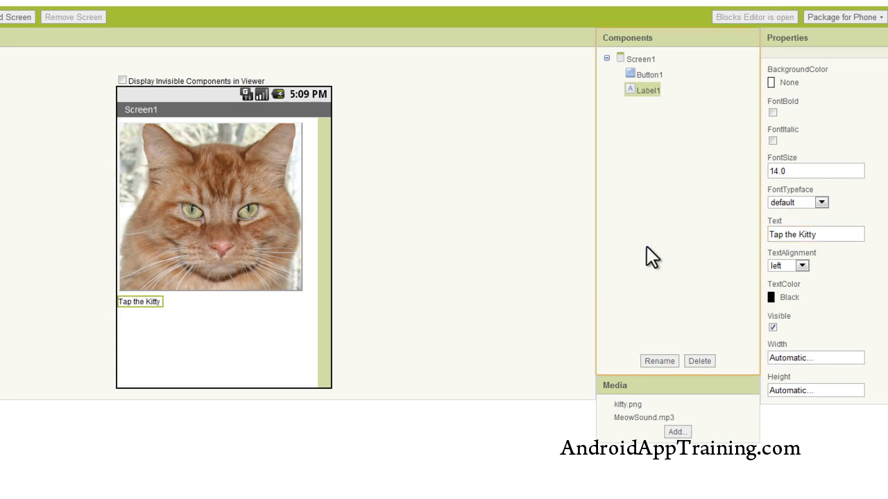
pyautogui.moveTo(621, 271)
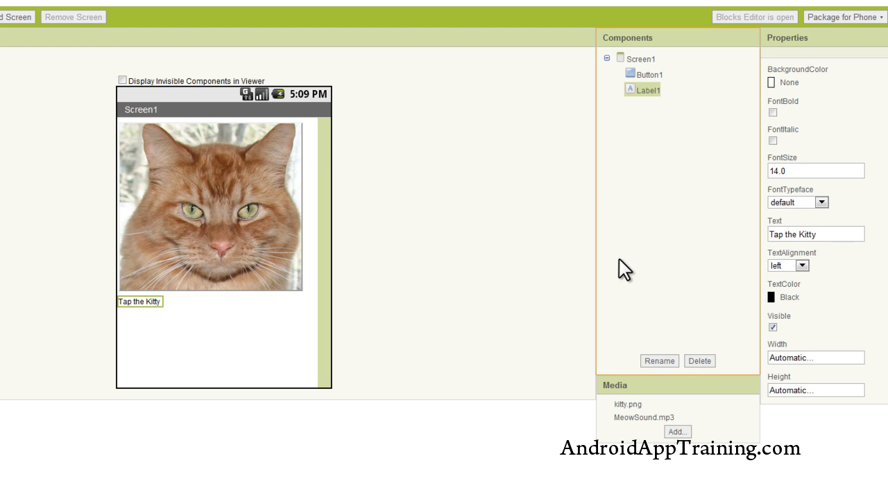
pyautogui.moveTo(636, 275)
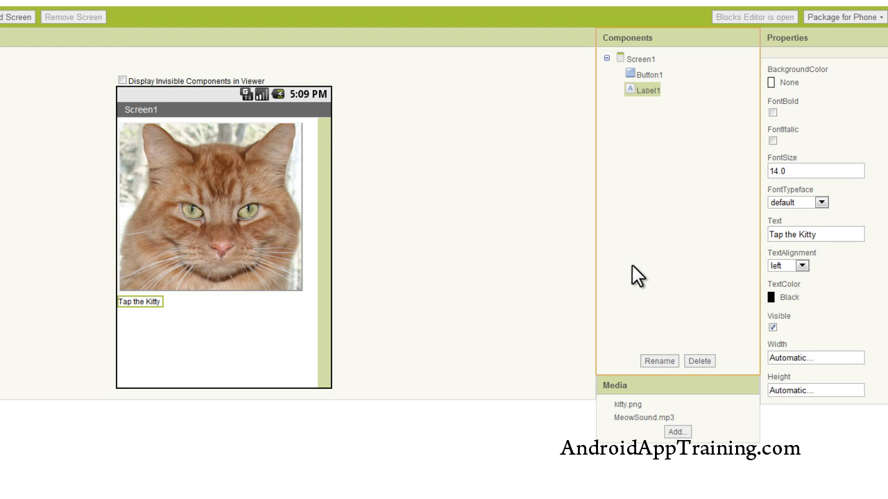
pyautogui.moveTo(801, 367)
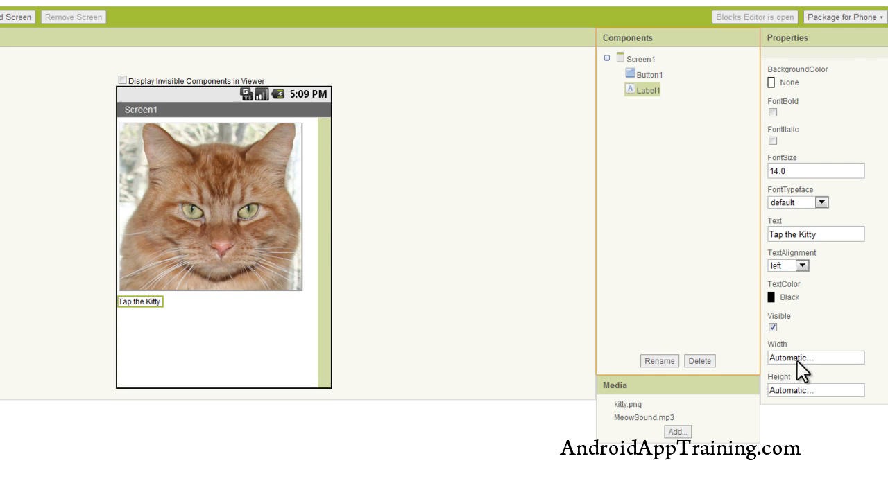
pyautogui.click(815, 358)
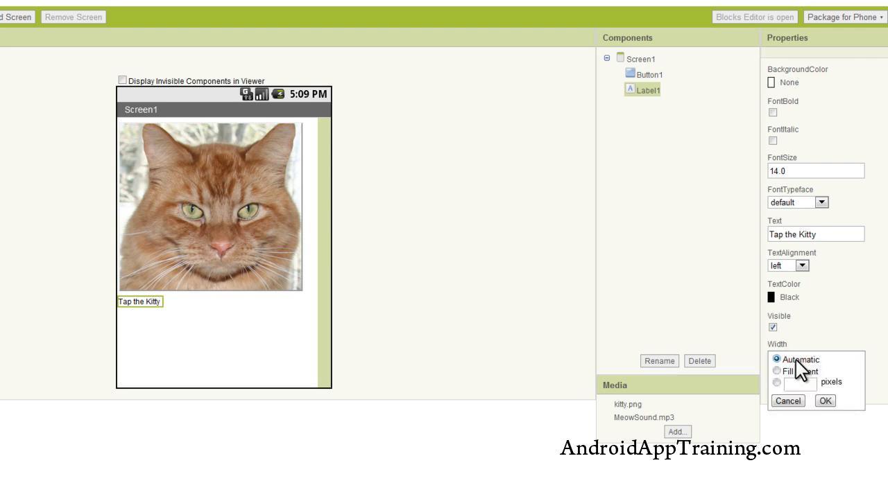
pyautogui.click(776, 372)
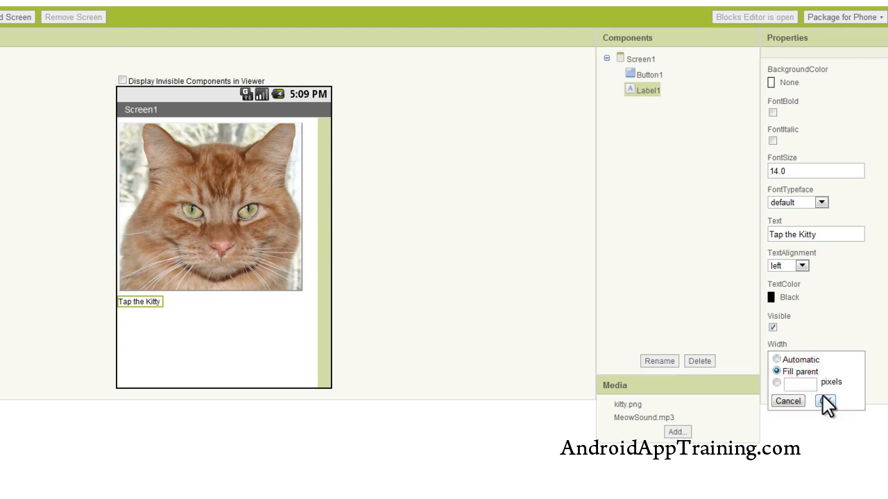
pyautogui.click(826, 402)
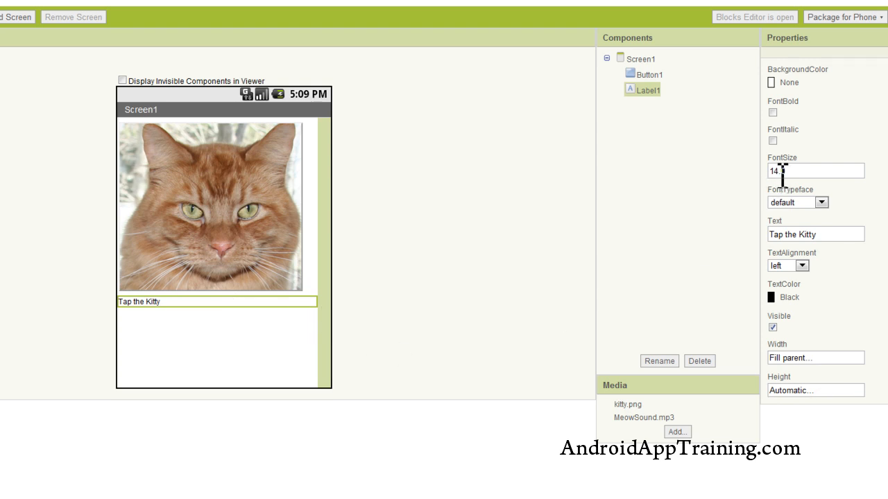
# Step: Give Label1 font size 25.0 and centered text alignment
pyautogui.write('25.0')
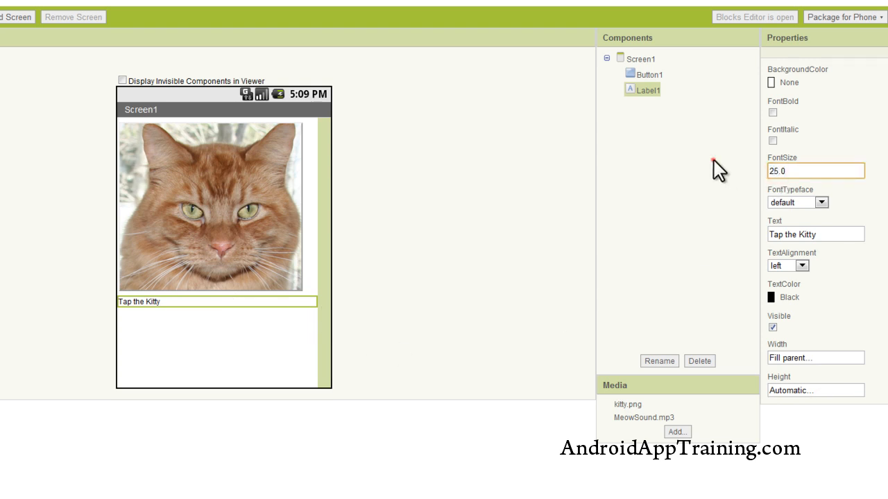
pyautogui.click(802, 265)
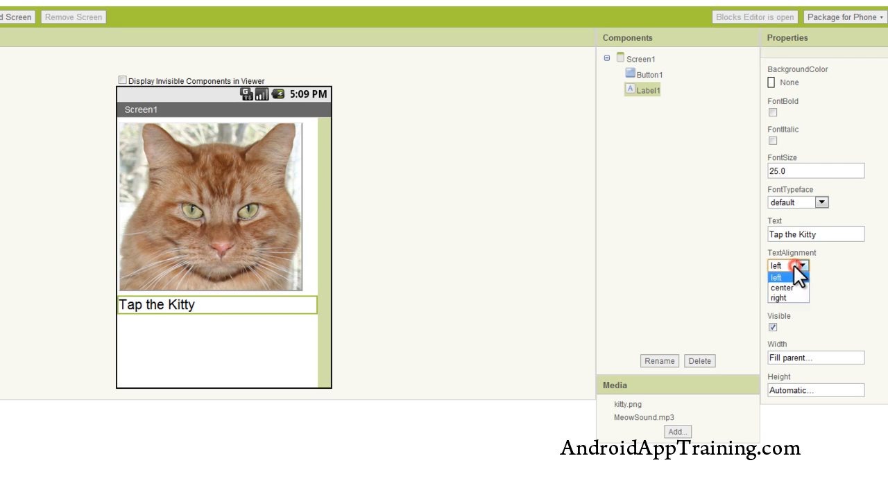
pyautogui.click(788, 287)
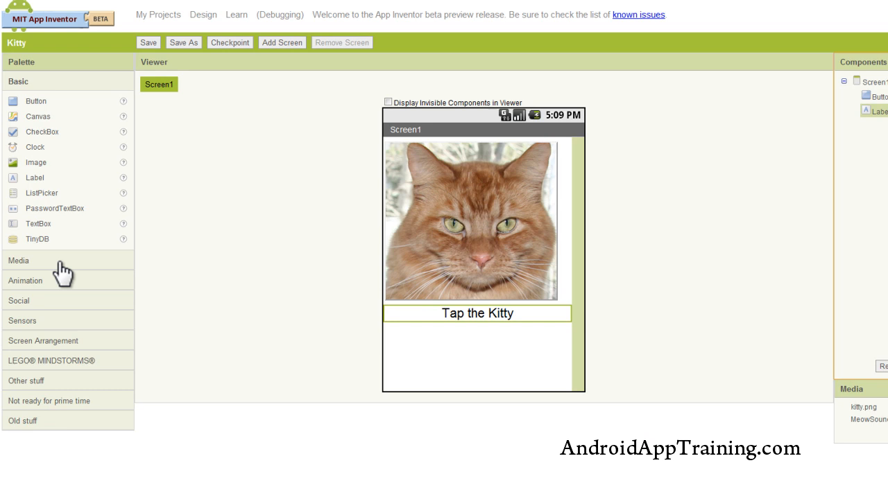
pyautogui.click(21, 261)
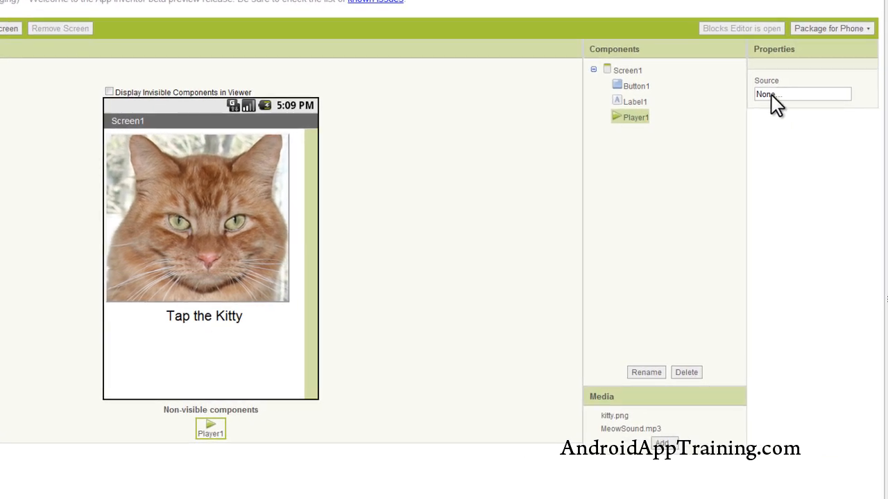
# Step: Set Player1's Source to MeowSound.mp3
pyautogui.click(800, 94)
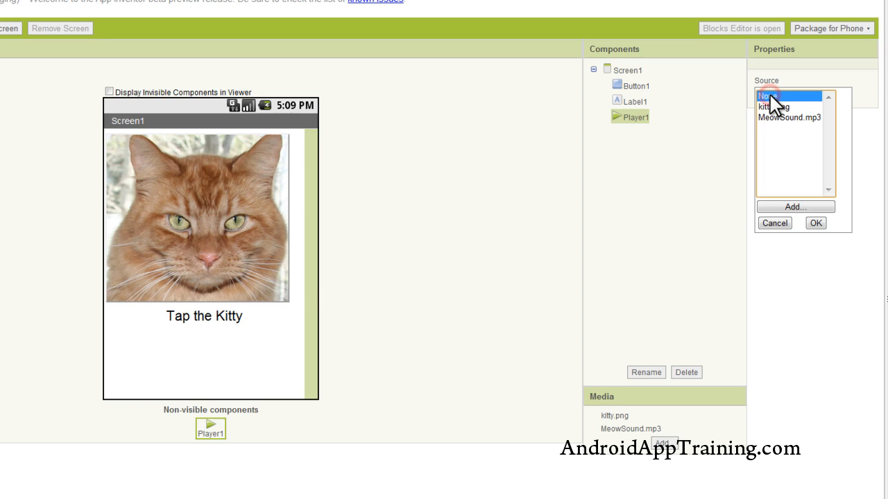
pyautogui.moveTo(776, 141)
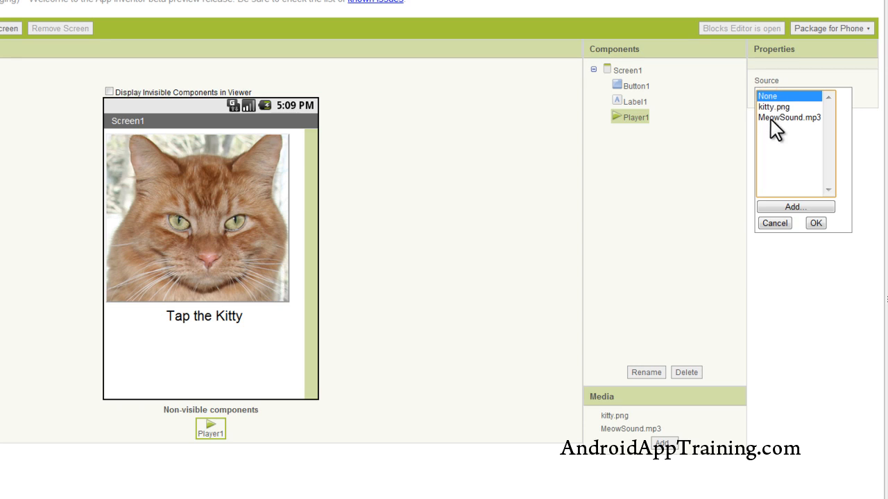
pyautogui.click(815, 222)
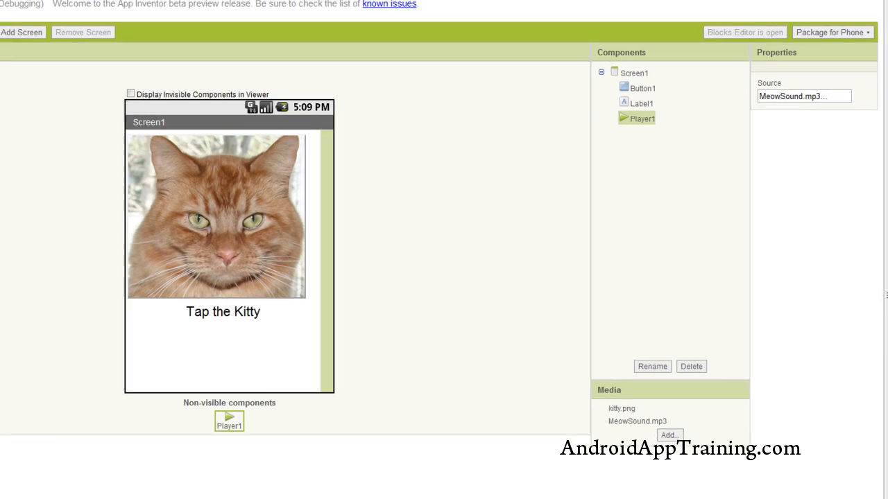
# Step: Switch to the Blocks Editor and view Button1's available blocks
pyautogui.click(744, 32)
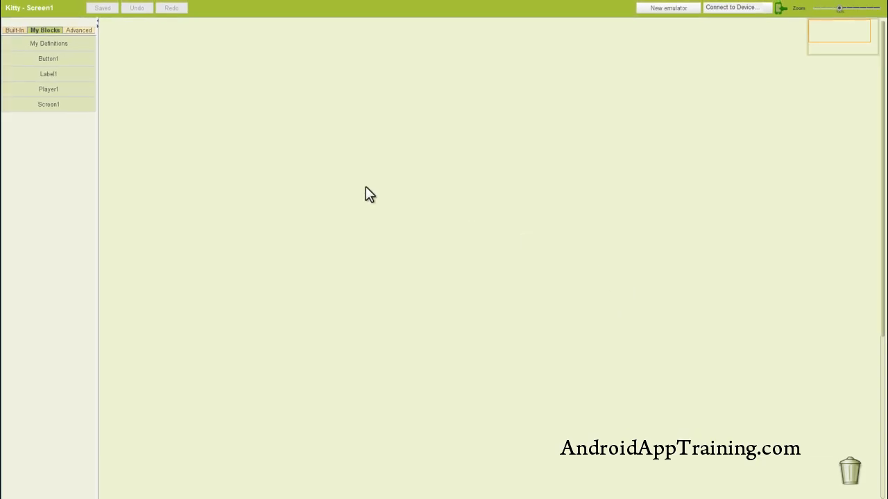
pyautogui.moveTo(179, 103)
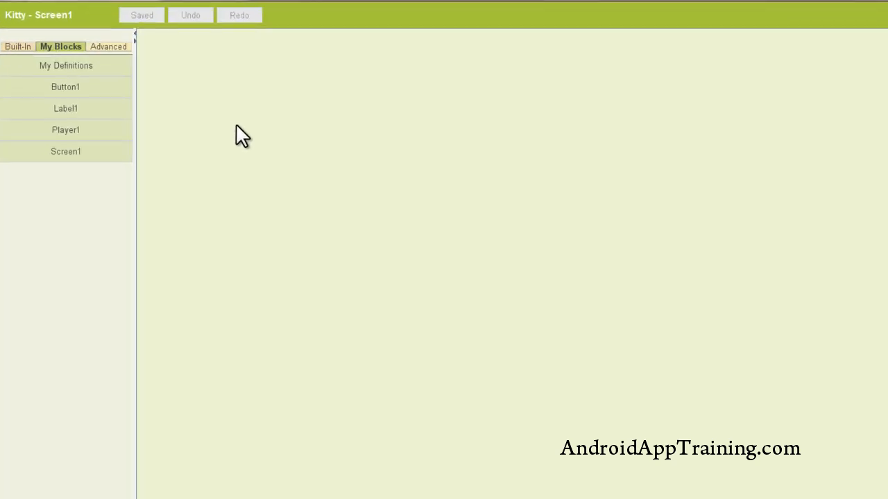
pyautogui.click(65, 86)
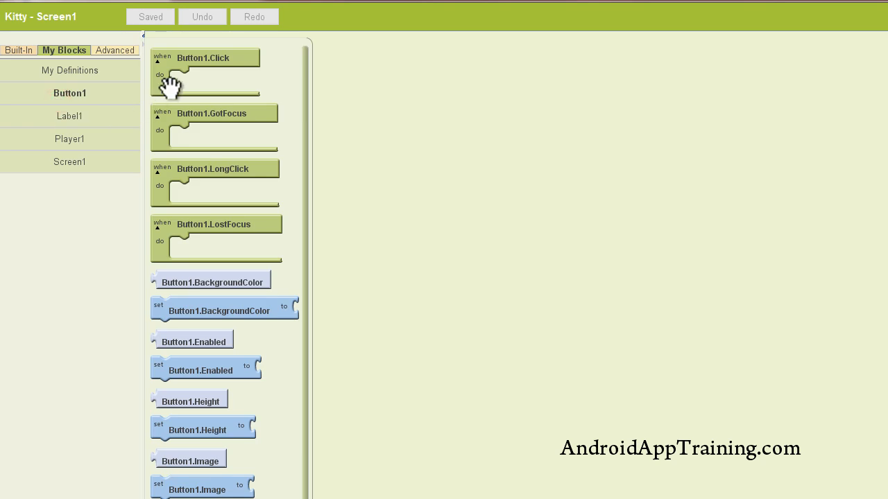
pyautogui.scroll(-3)
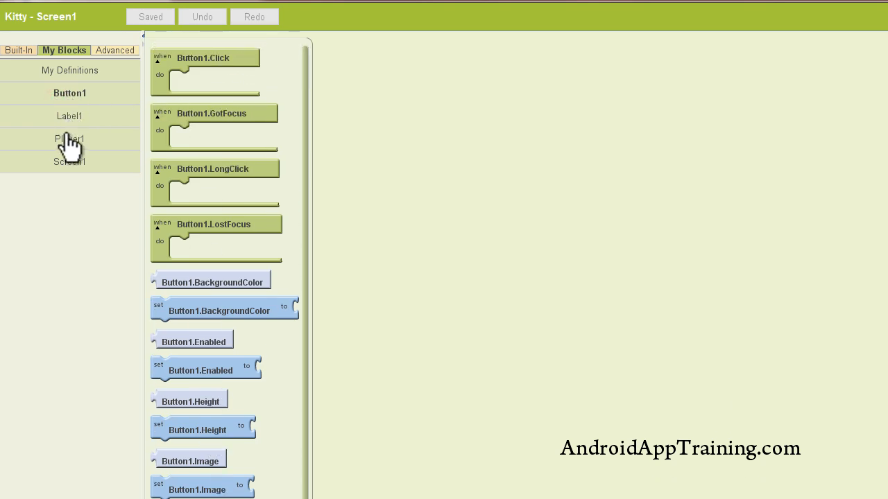
# Step: Browse the Built-In Text and Colors drawers, then return to Button1's blocks
pyautogui.click(18, 50)
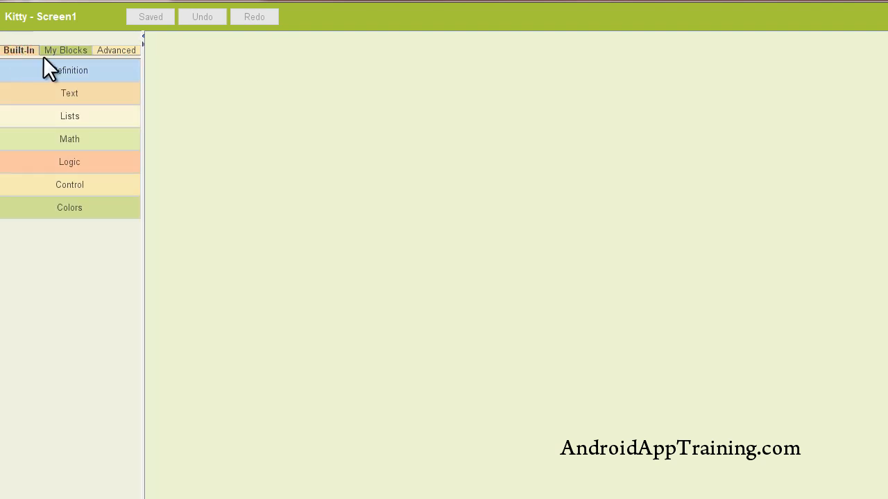
pyautogui.click(70, 93)
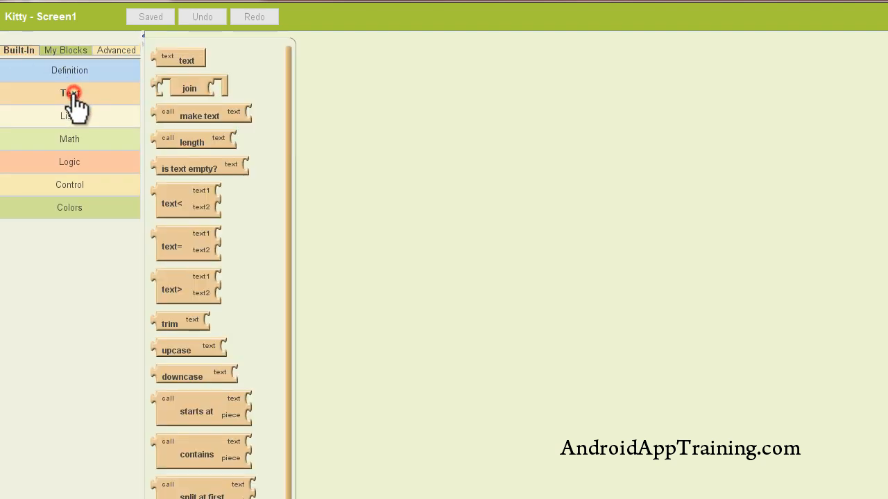
pyautogui.click(70, 160)
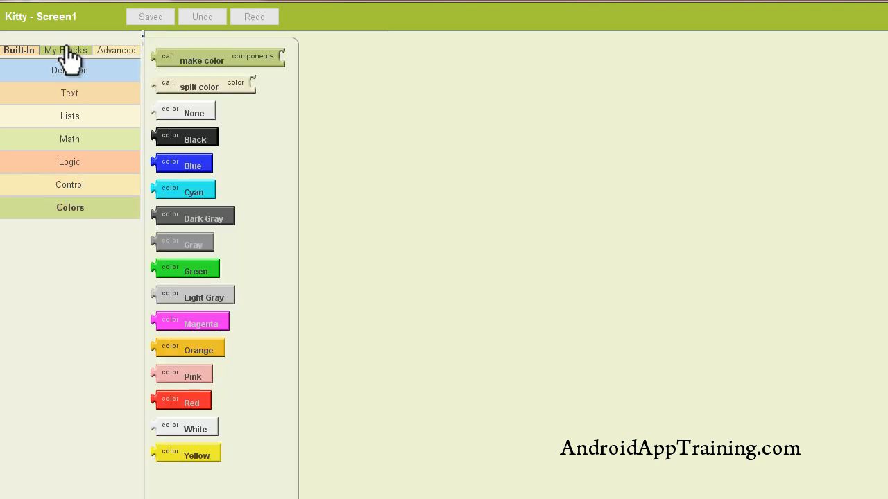
pyautogui.click(69, 93)
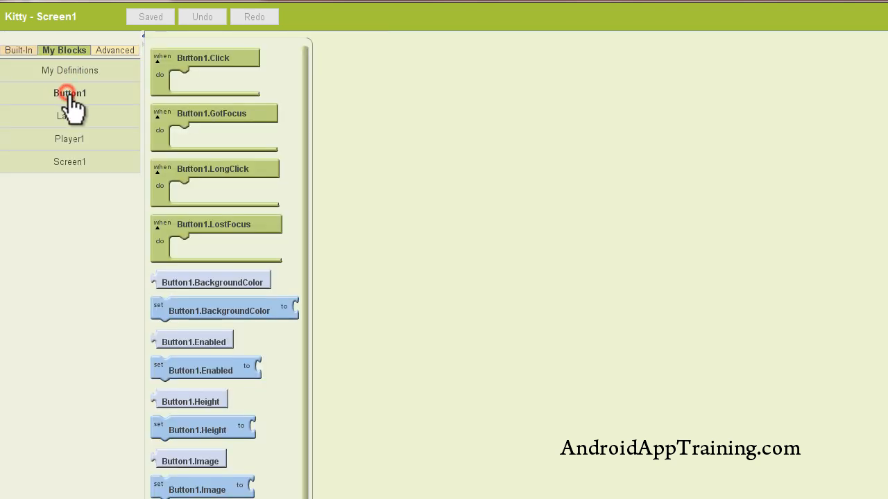
# Step: Place a Button1.Click event block on the workspace and save
pyautogui.moveTo(205, 58); pyautogui.dragTo(267, 92)
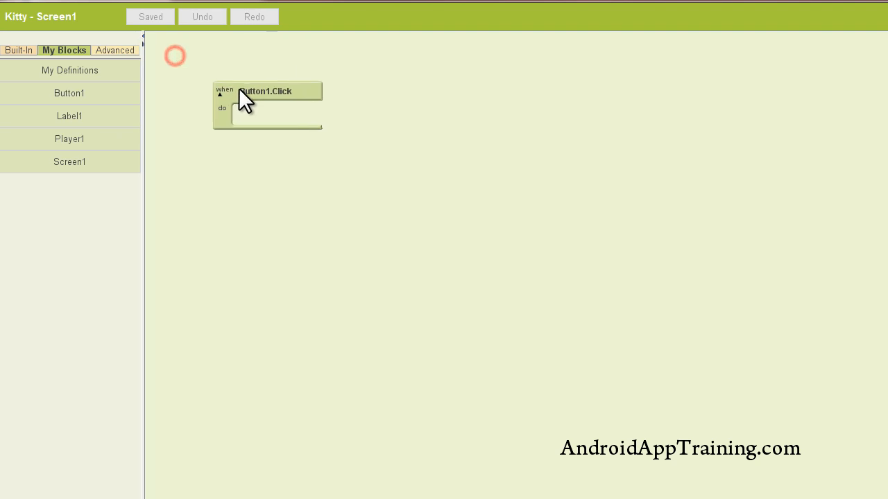
pyautogui.moveTo(266, 91); pyautogui.dragTo(346, 72)
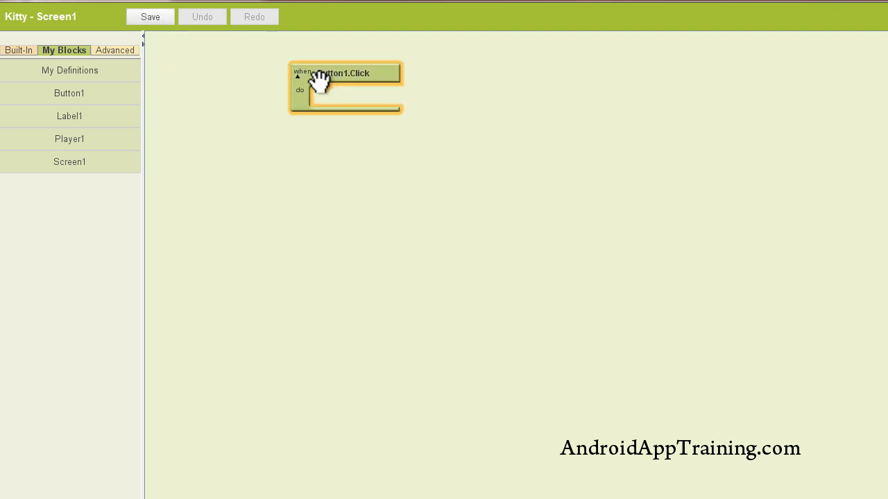
pyautogui.moveTo(307, 83)
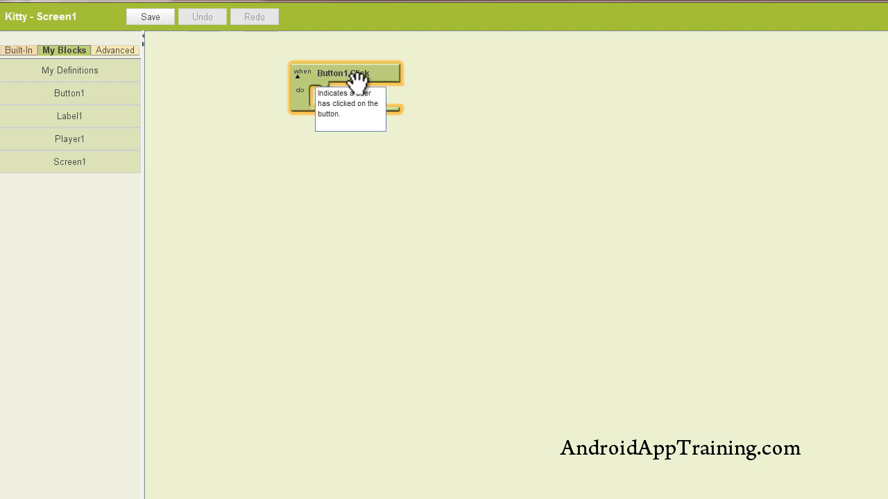
pyautogui.moveTo(341, 103)
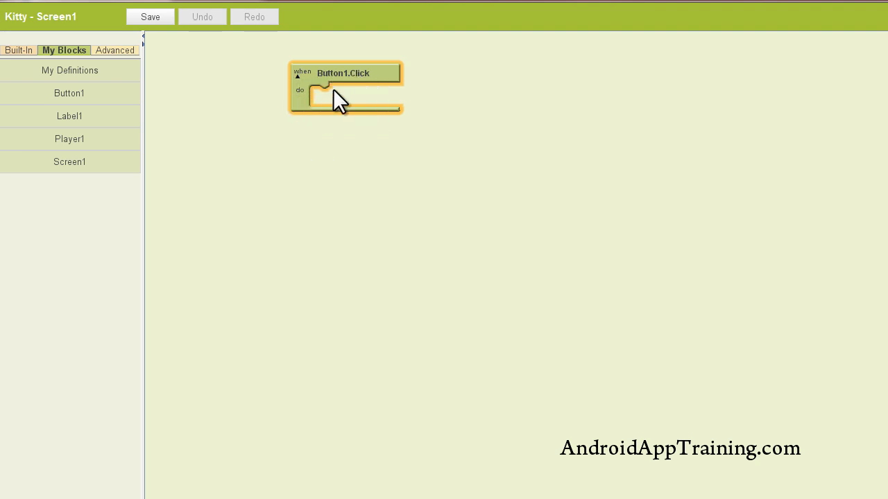
pyautogui.moveTo(343, 142)
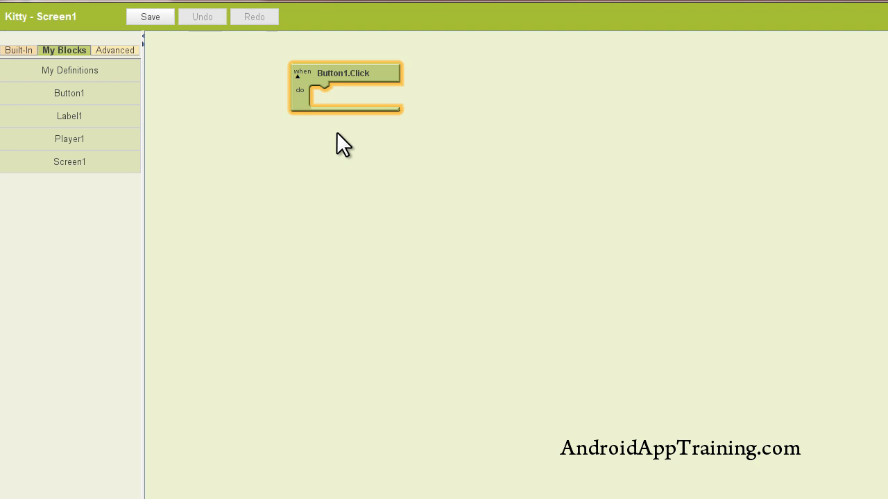
pyautogui.click(154, 16)
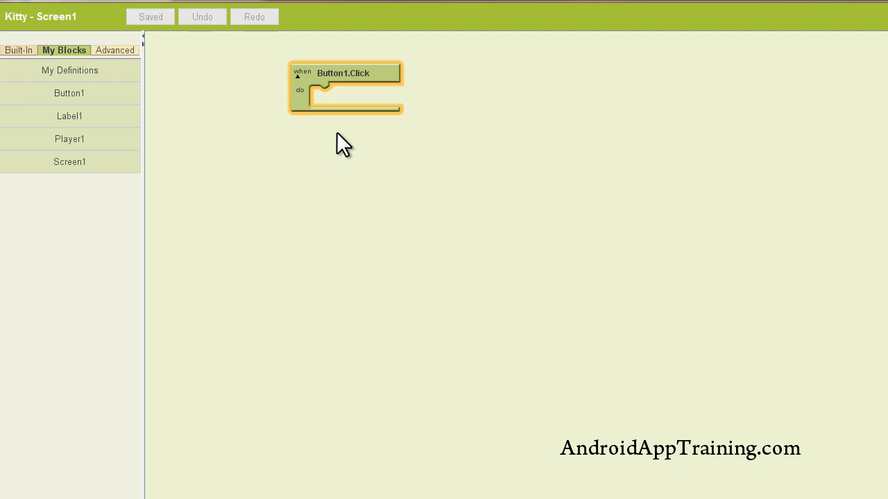
# Step: Snap a call Player1.Start block into Button1.Click's do slot and save
pyautogui.click(69, 139)
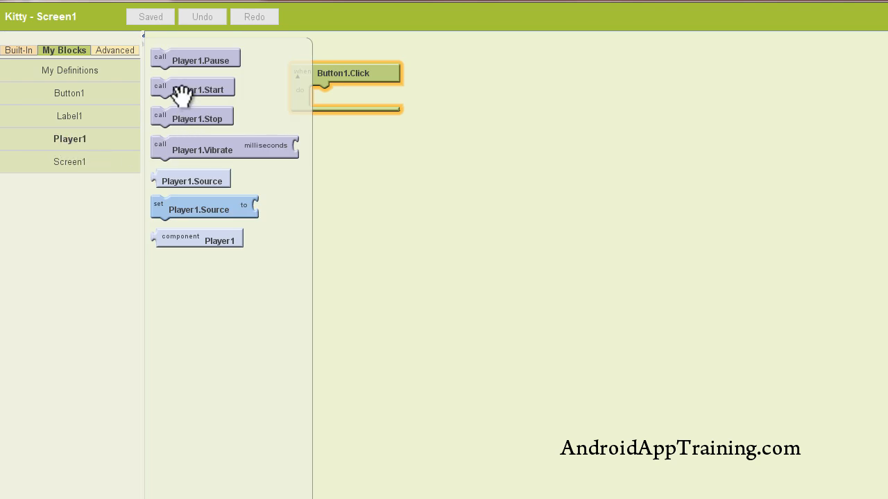
pyautogui.moveTo(193, 89); pyautogui.dragTo(355, 108)
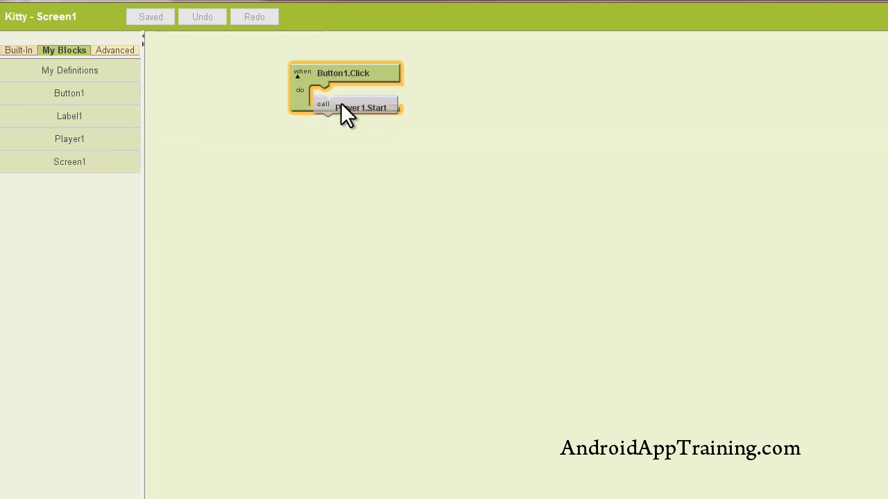
pyautogui.moveTo(346, 111); pyautogui.dragTo(353, 97)
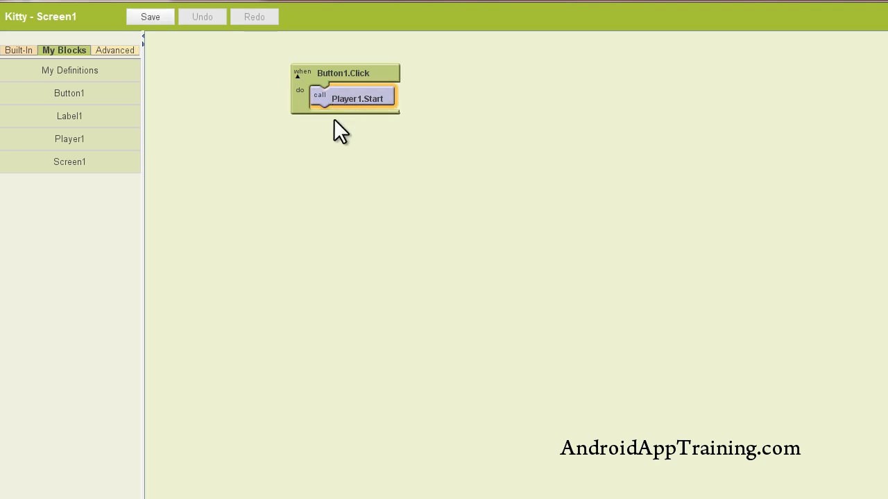
pyautogui.click(151, 16)
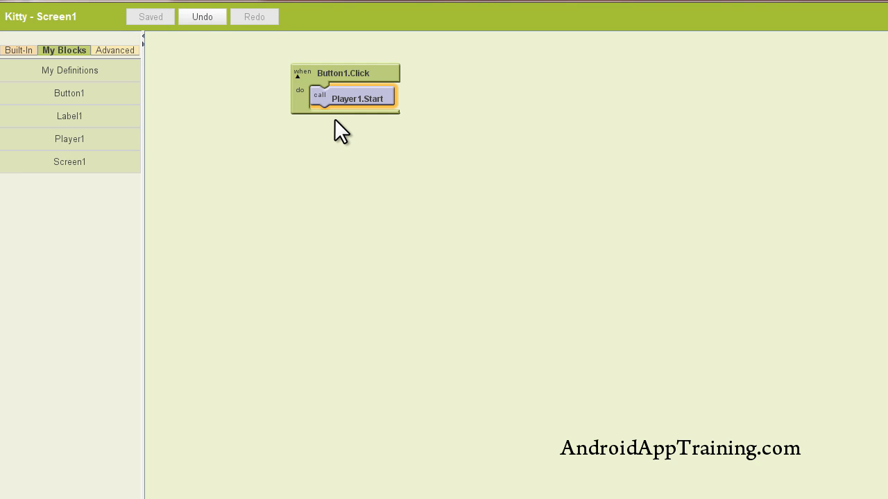